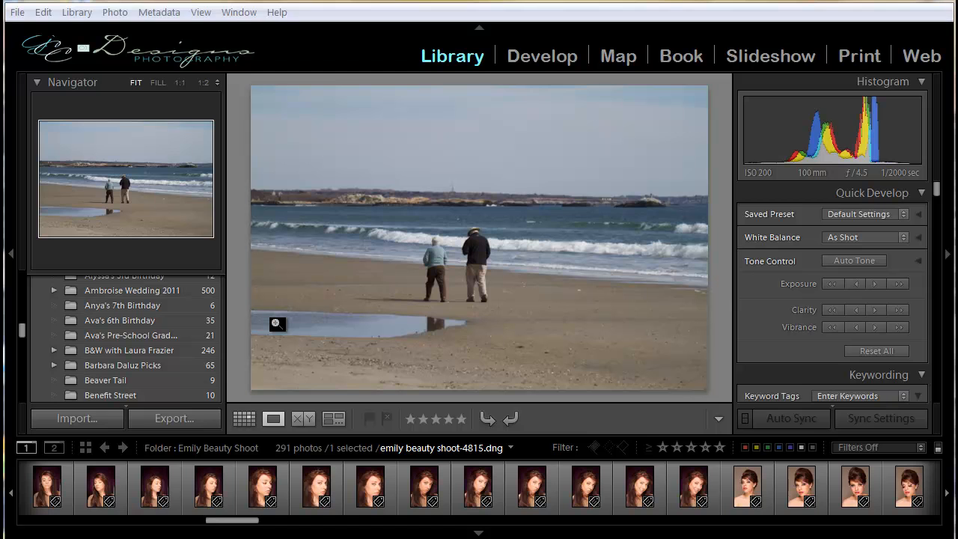
mouse_move(283, 329)
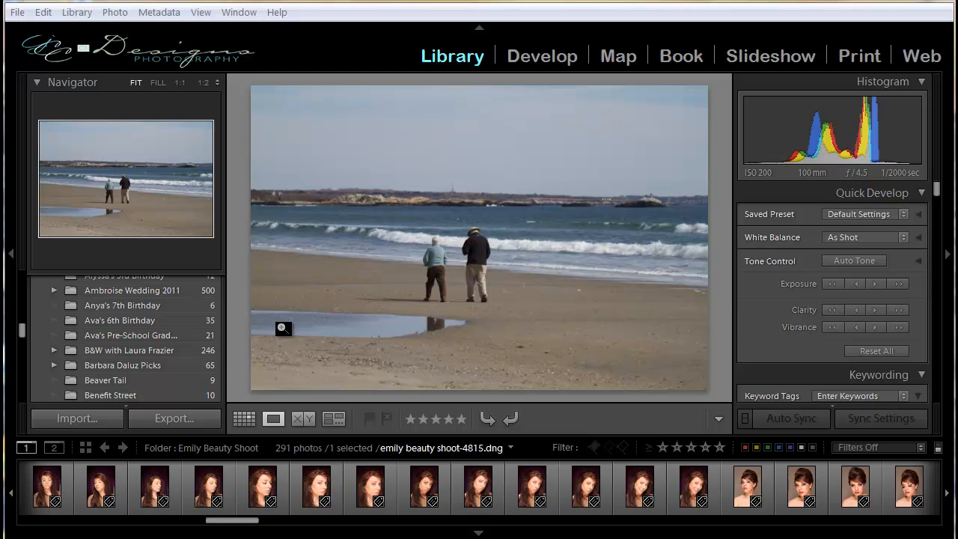
Open the Catalog Settings from the Edit menu and close it without saving changes.
left_click(43, 12)
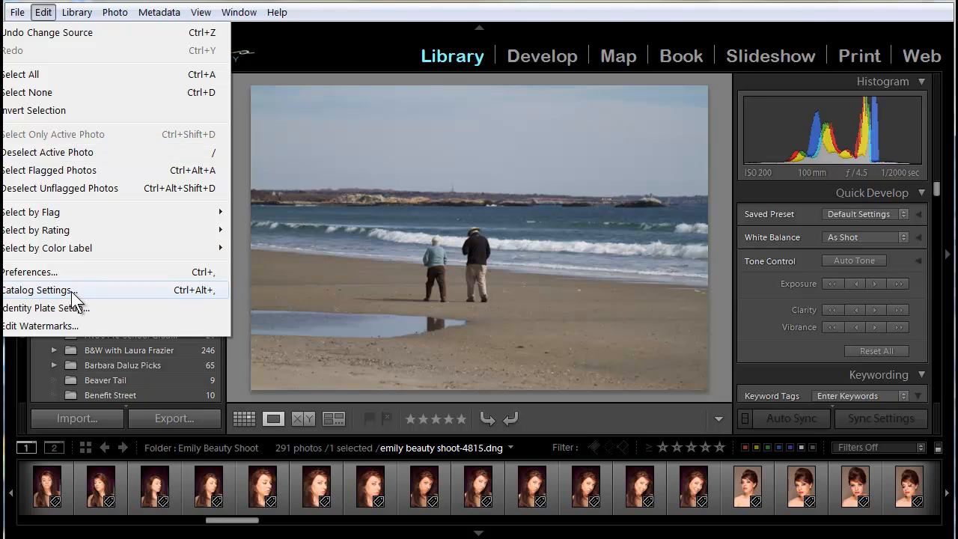
left_click(37, 290)
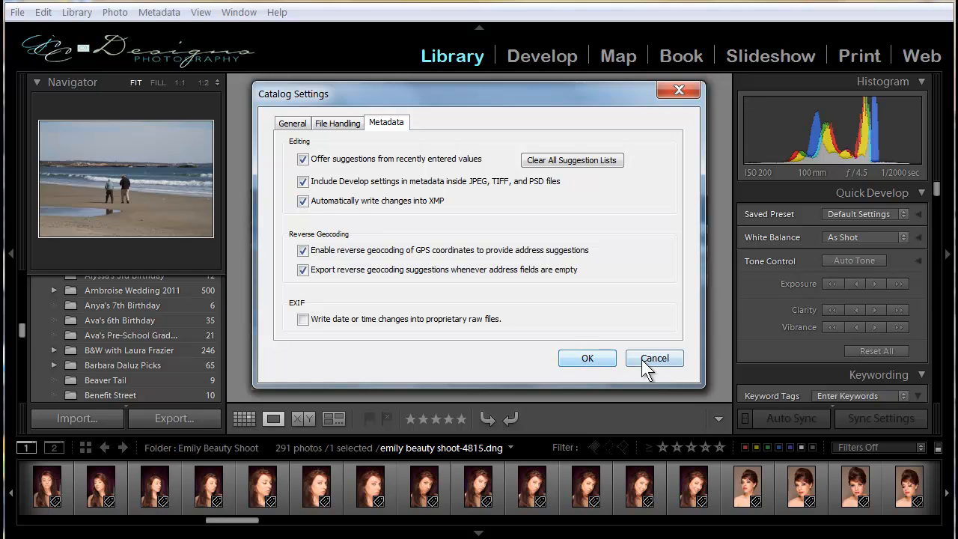
left_click(654, 358)
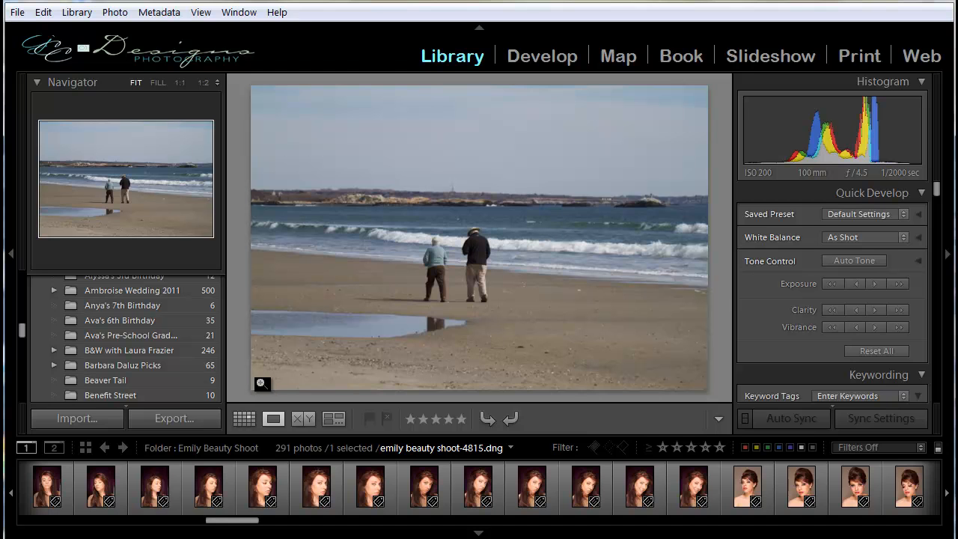
mouse_move(922, 56)
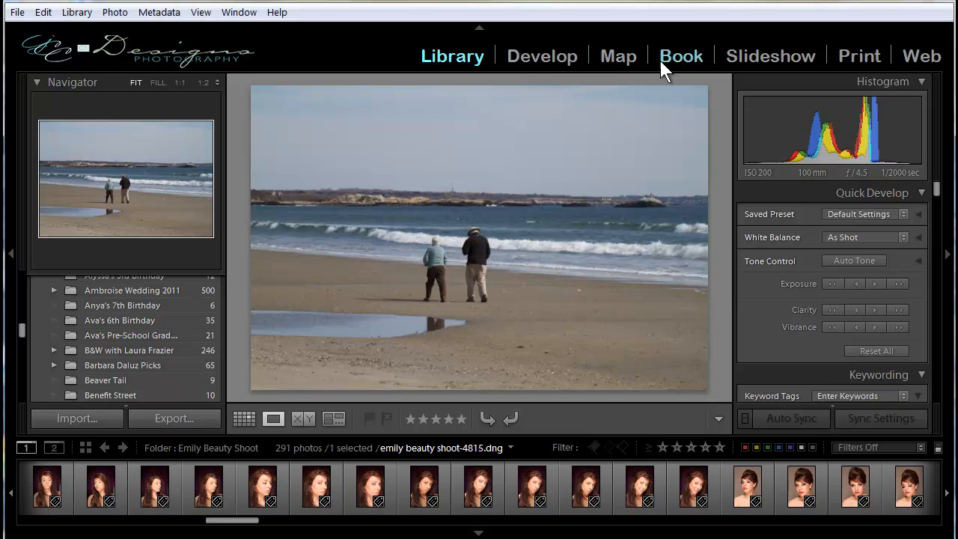
mouse_move(292, 82)
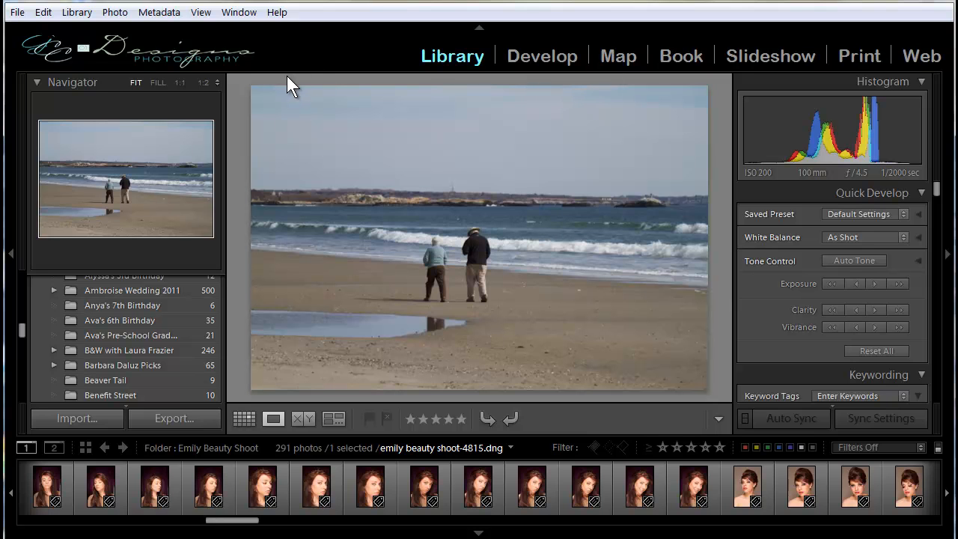
mouse_move(255, 71)
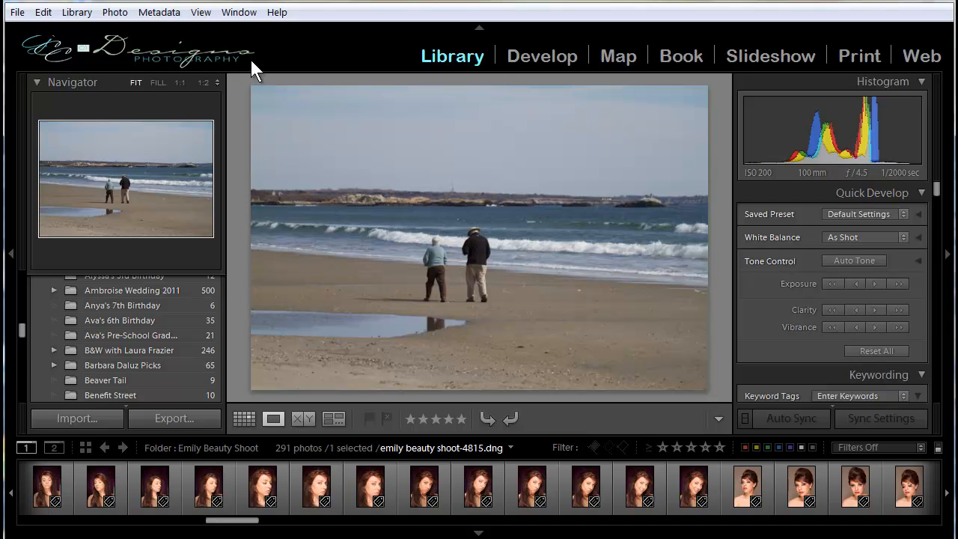
mouse_move(644, 71)
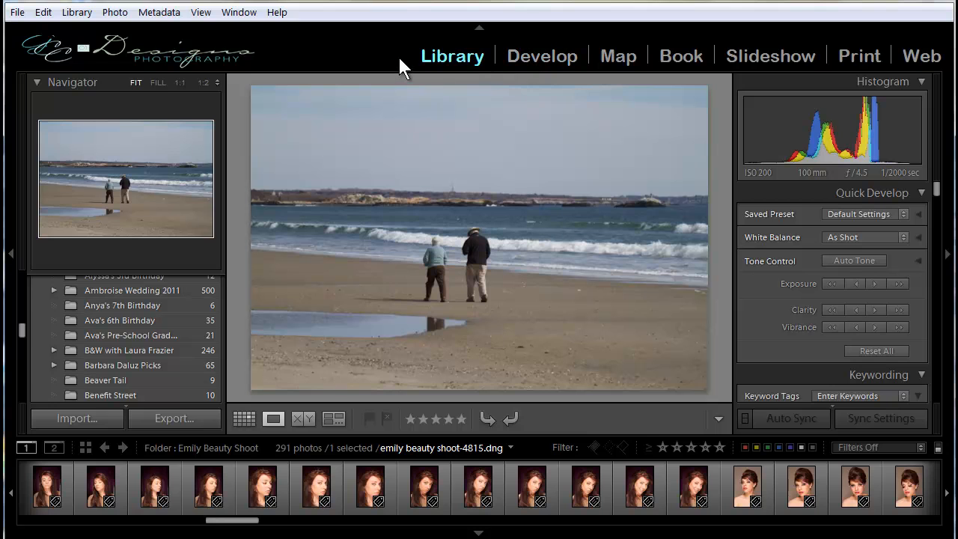
mouse_move(391, 75)
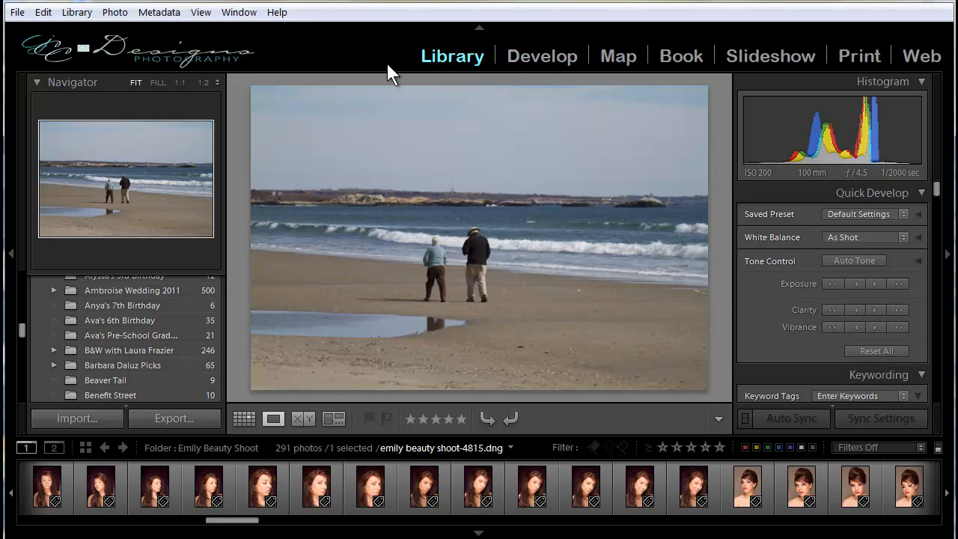
mouse_move(101, 71)
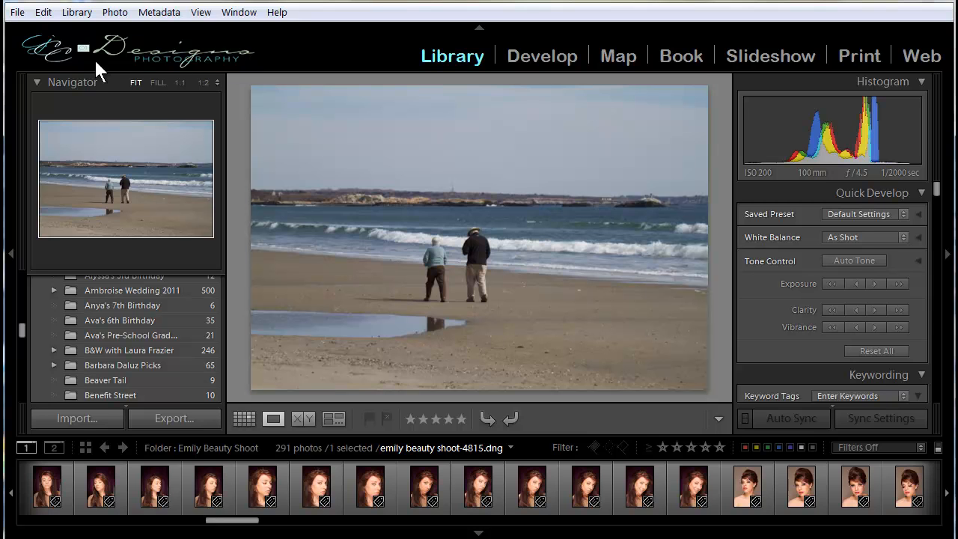
mouse_move(277, 64)
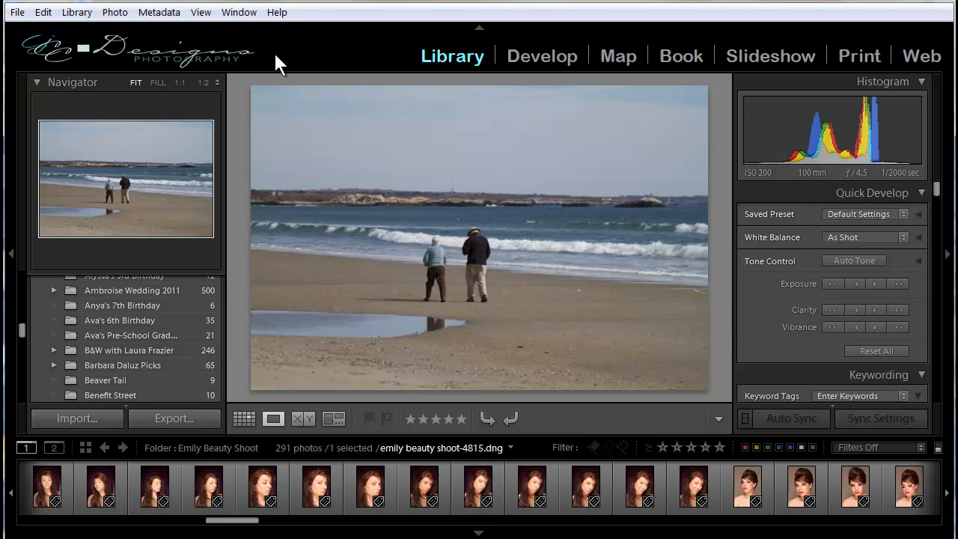
mouse_move(273, 67)
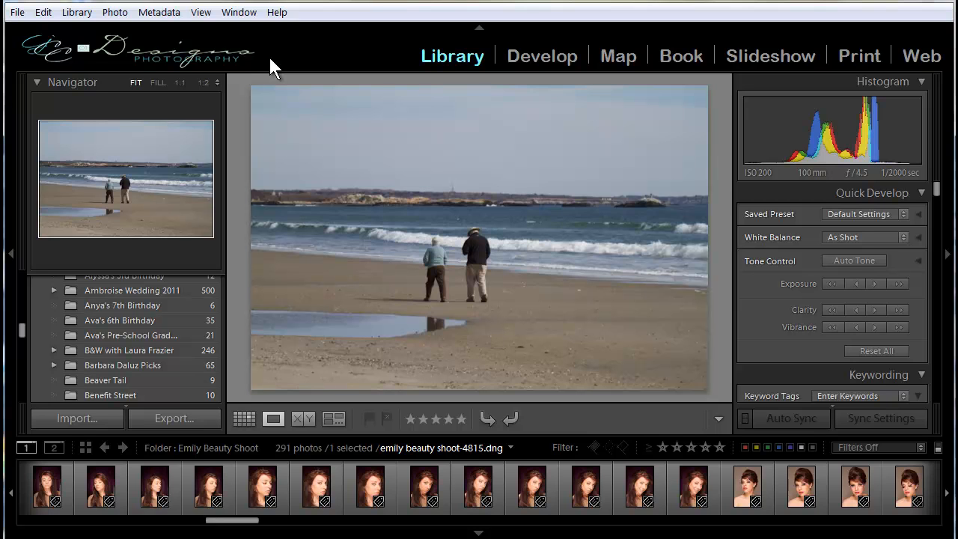
mouse_move(111, 66)
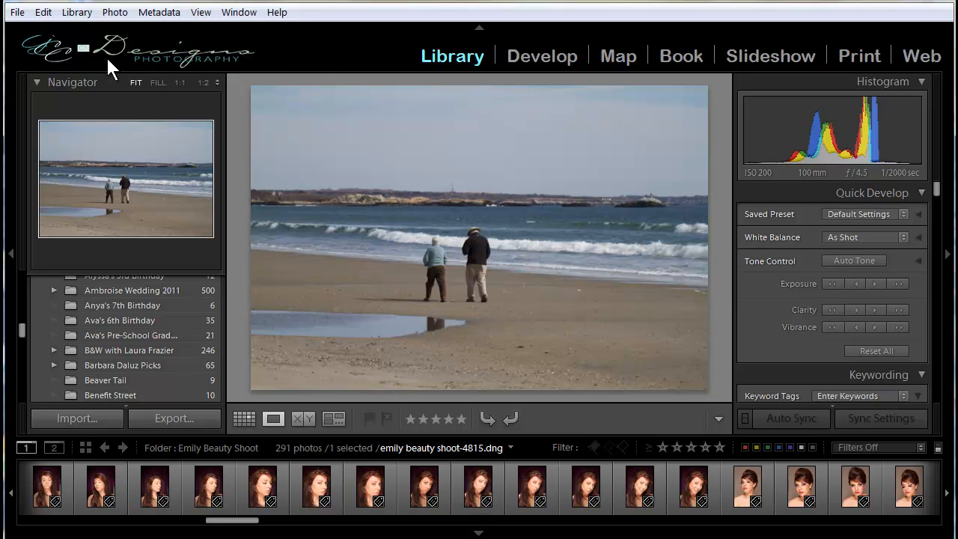
mouse_move(244, 75)
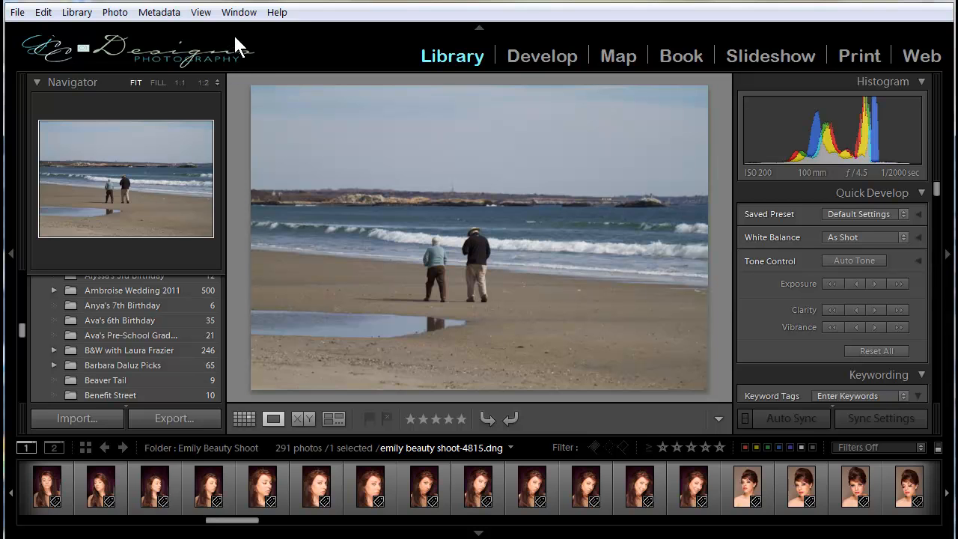
mouse_move(239, 74)
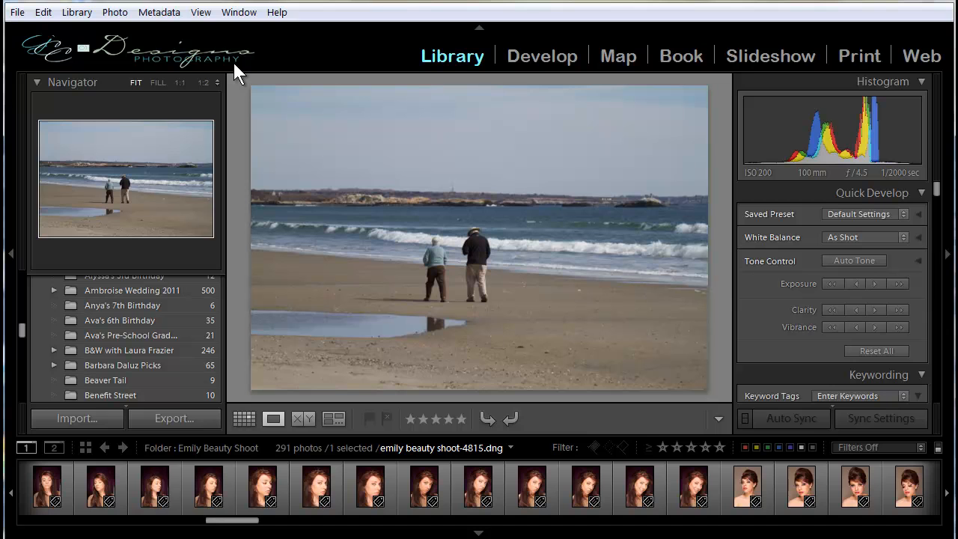
mouse_move(255, 60)
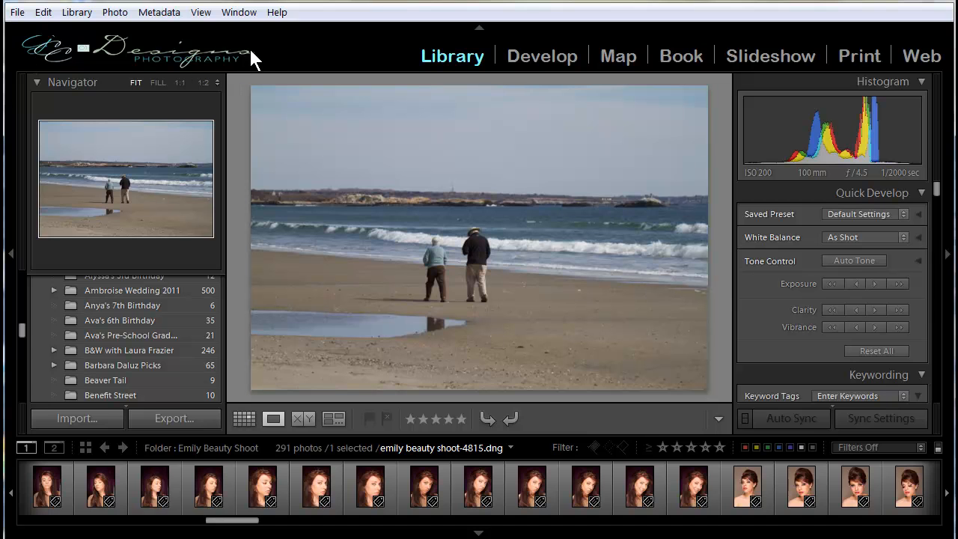
mouse_move(71, 60)
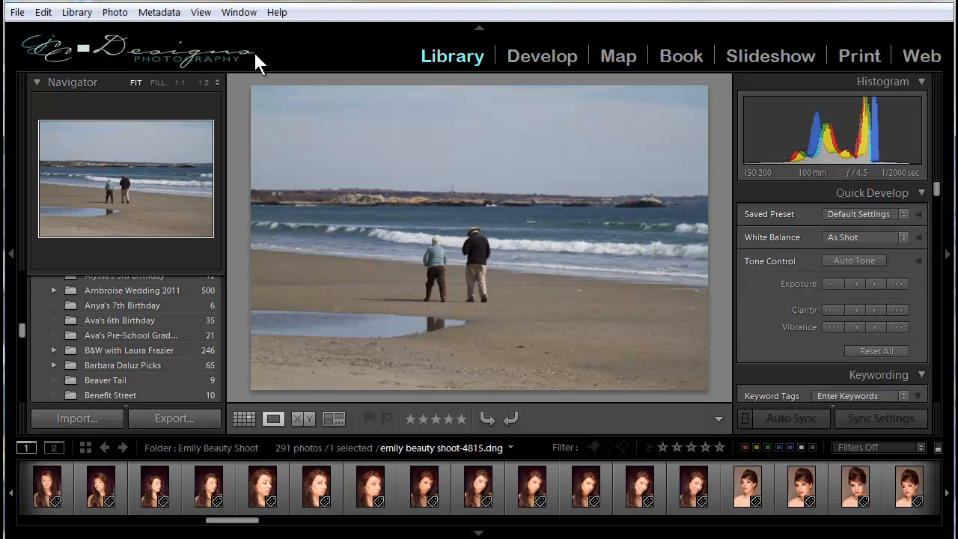
mouse_move(248, 78)
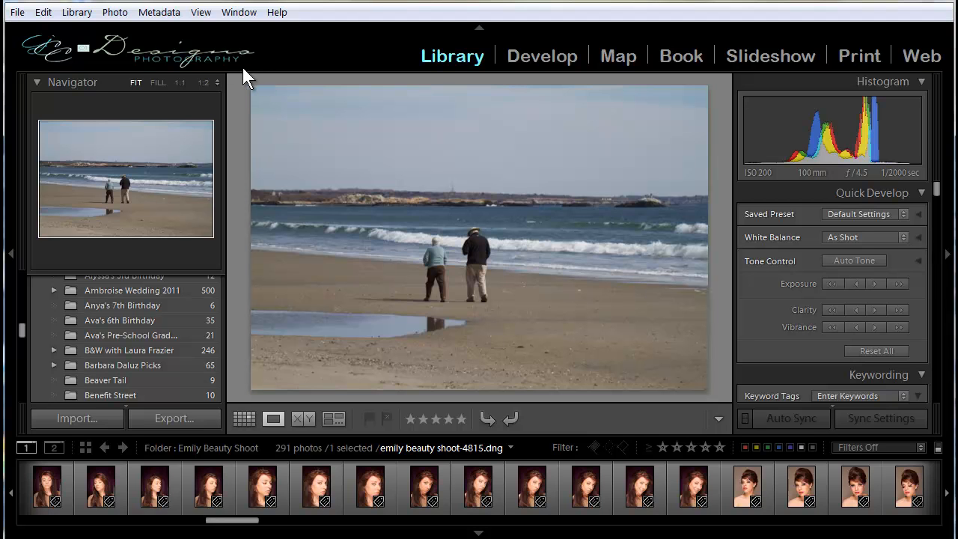
mouse_move(161, 78)
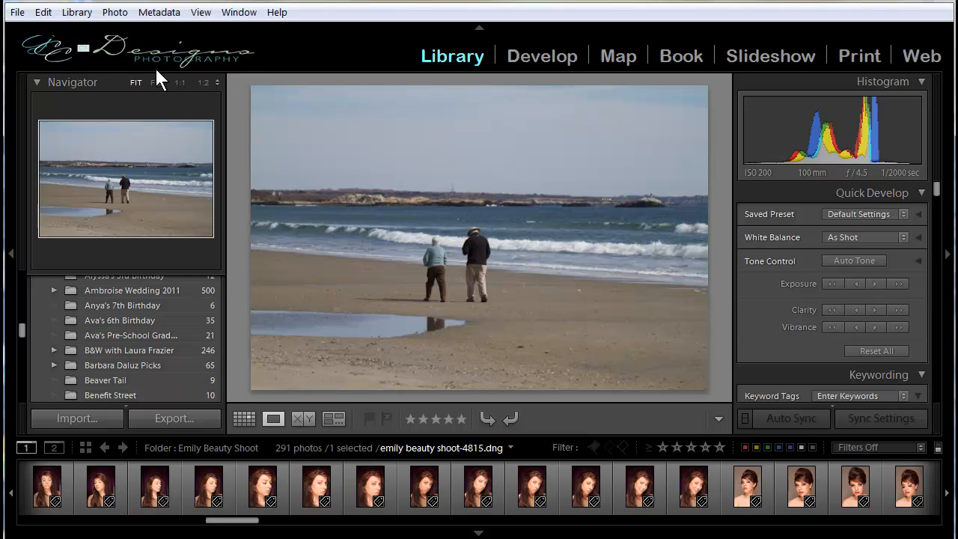
In Identity Plate Setup, pick the cropped 57x350 GccDesigns-Photography3 logo file.
left_click(43, 12)
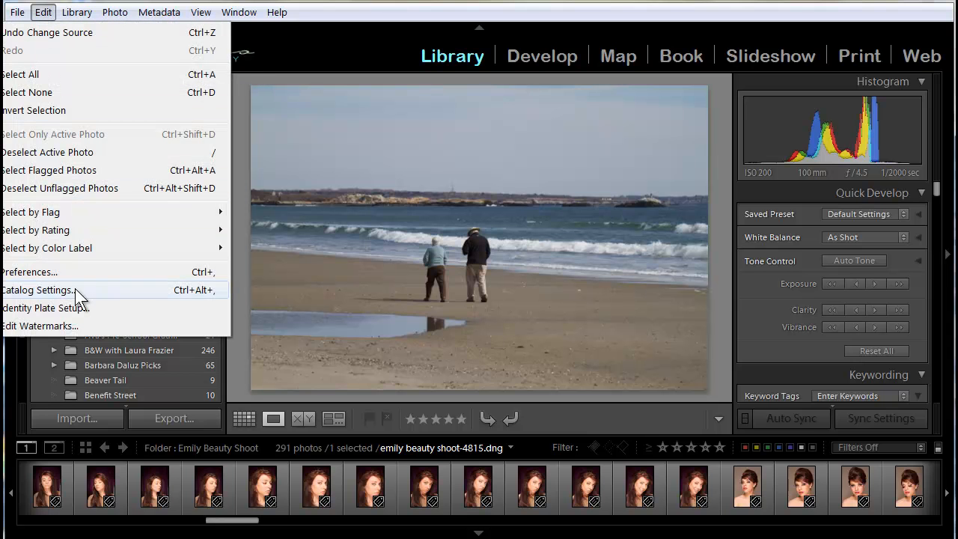
left_click(41, 308)
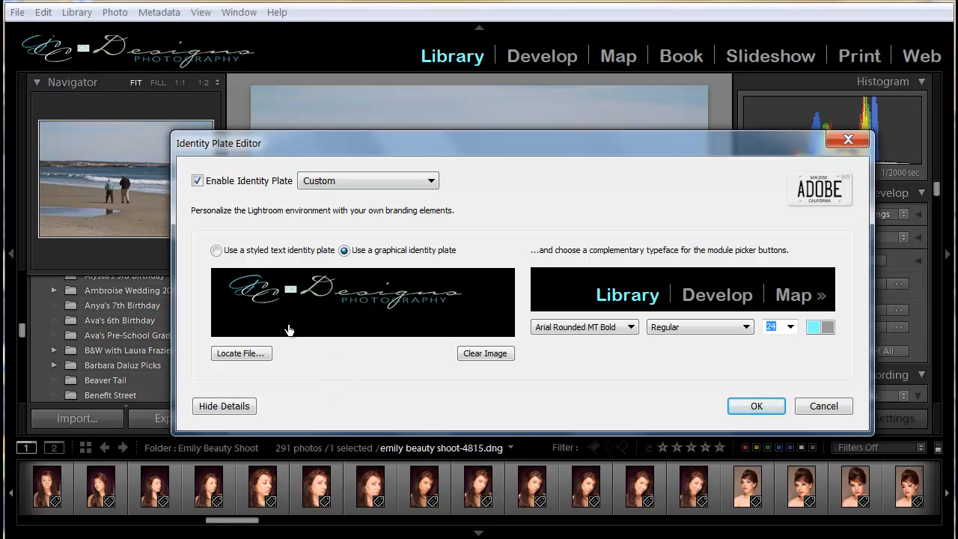
left_click(241, 353)
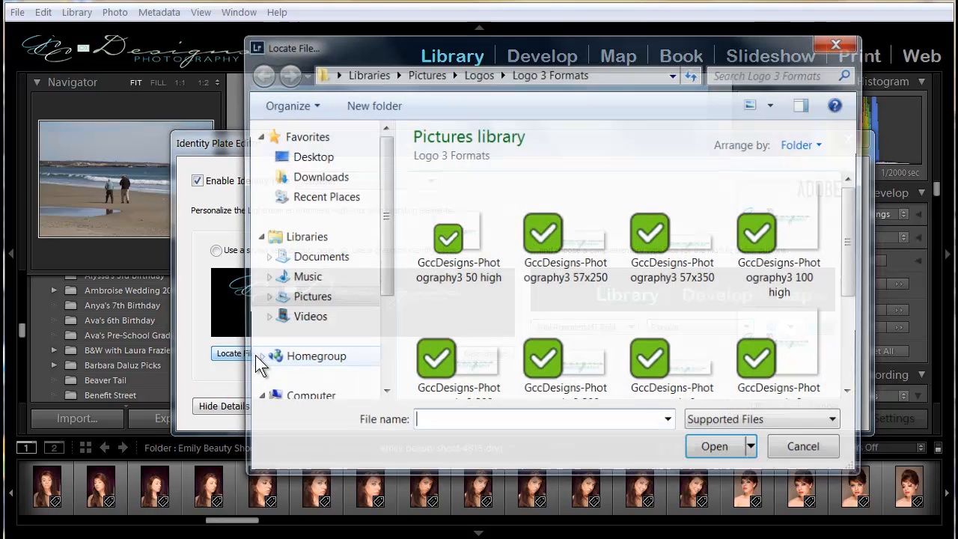
left_click(673, 330)
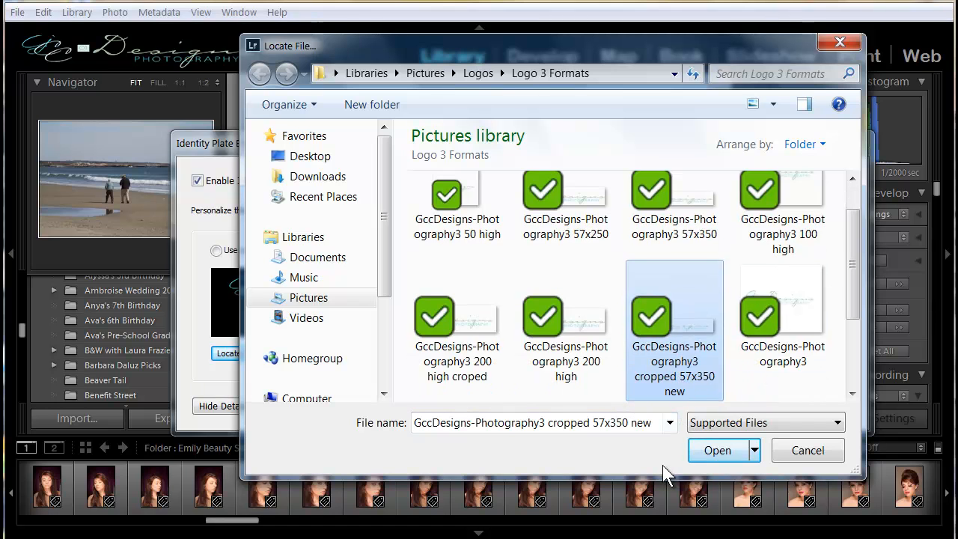
mouse_move(808, 450)
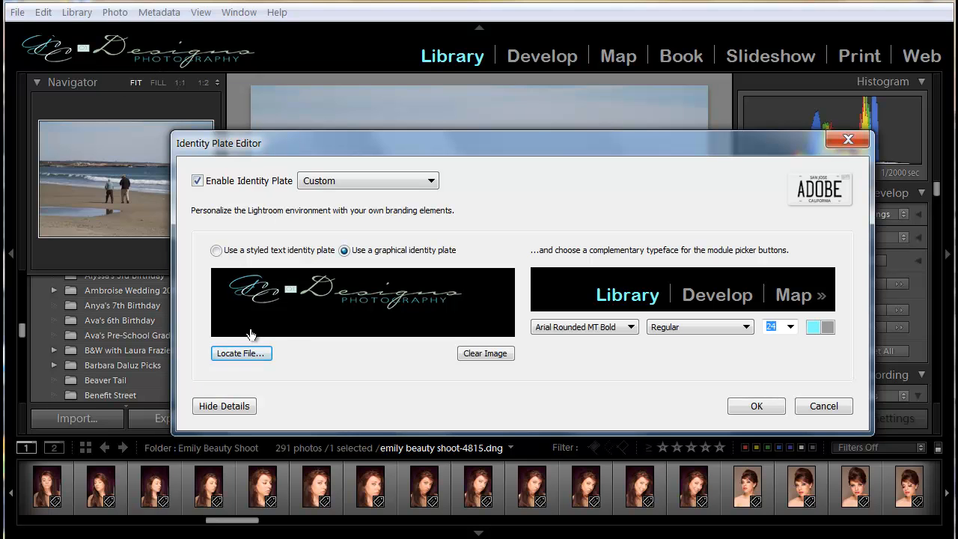
mouse_move(845, 302)
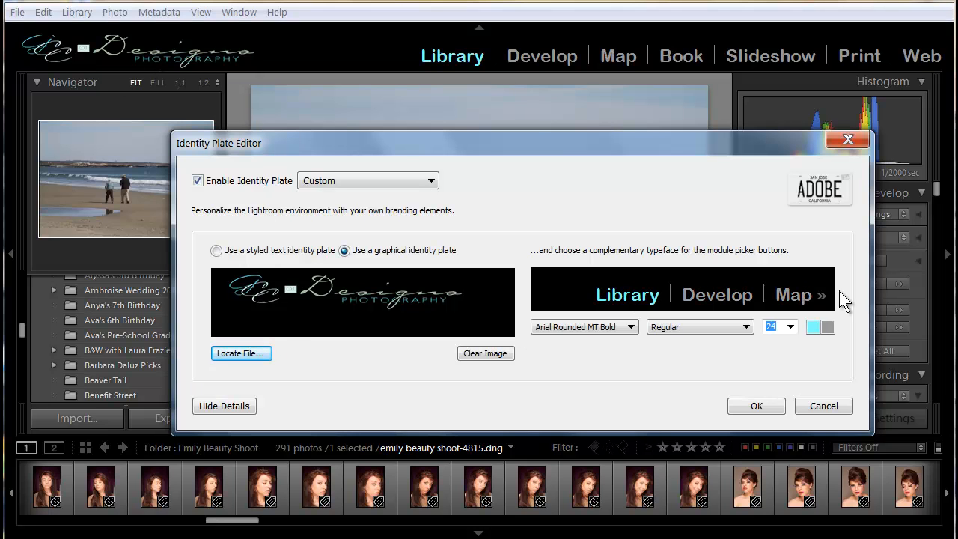
mouse_move(533, 336)
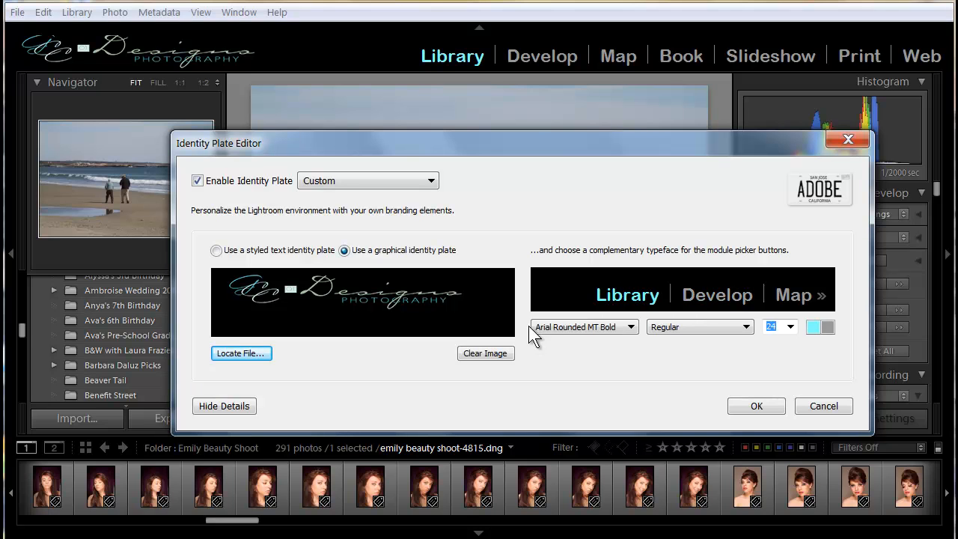
mouse_move(595, 299)
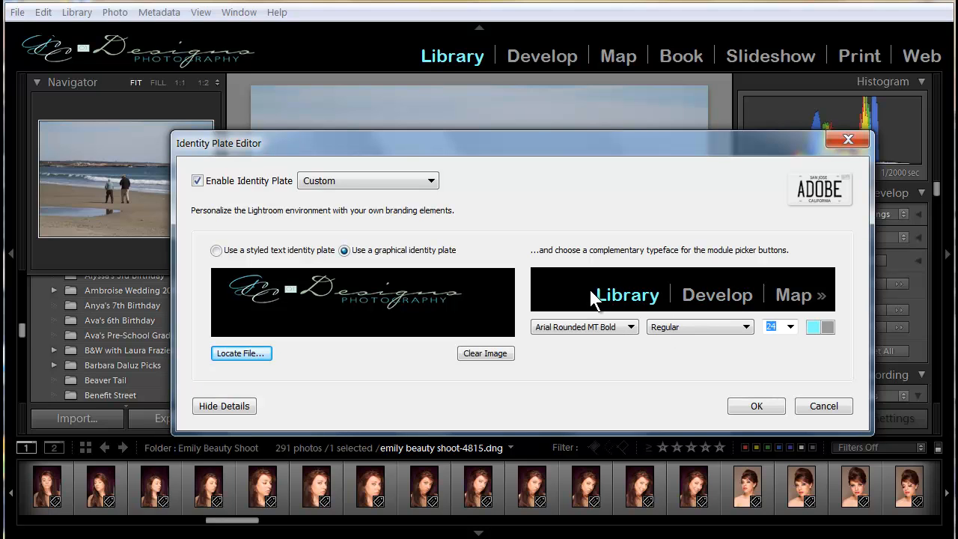
mouse_move(359, 310)
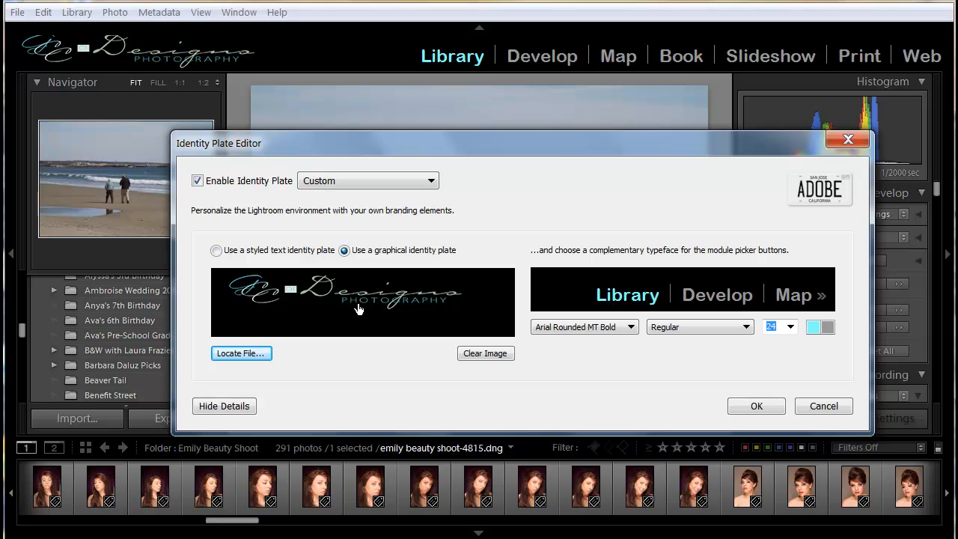
mouse_move(564, 388)
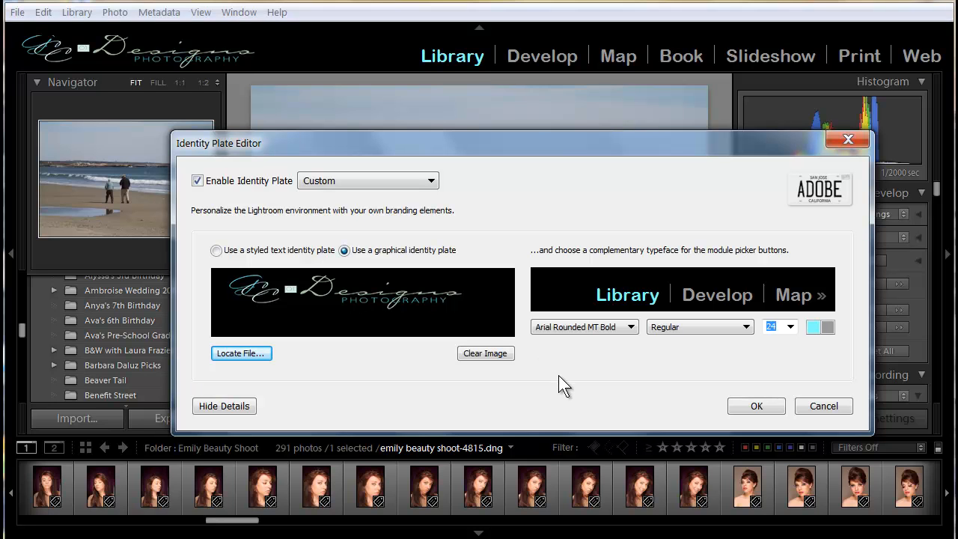
left_click(631, 326)
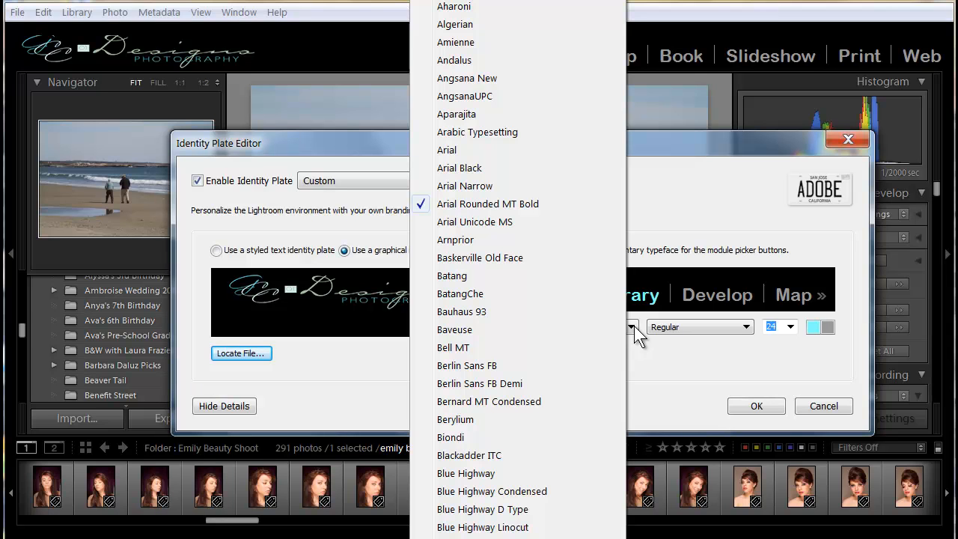
left_click(487, 203)
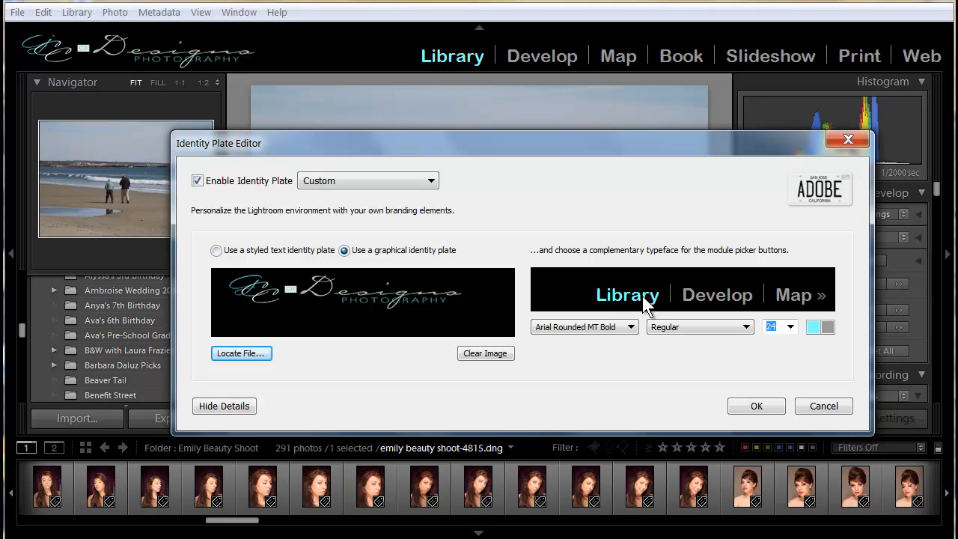
mouse_move(797, 356)
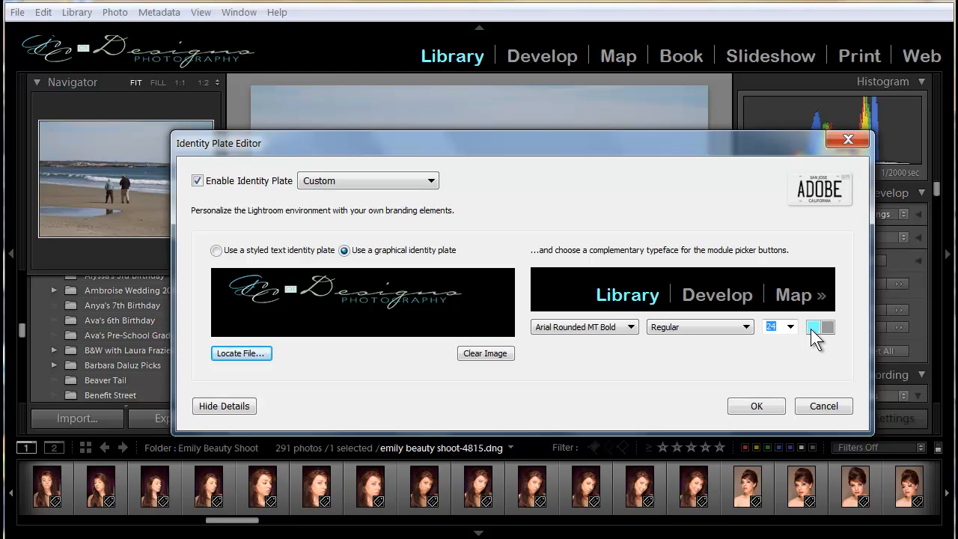
left_click(817, 326)
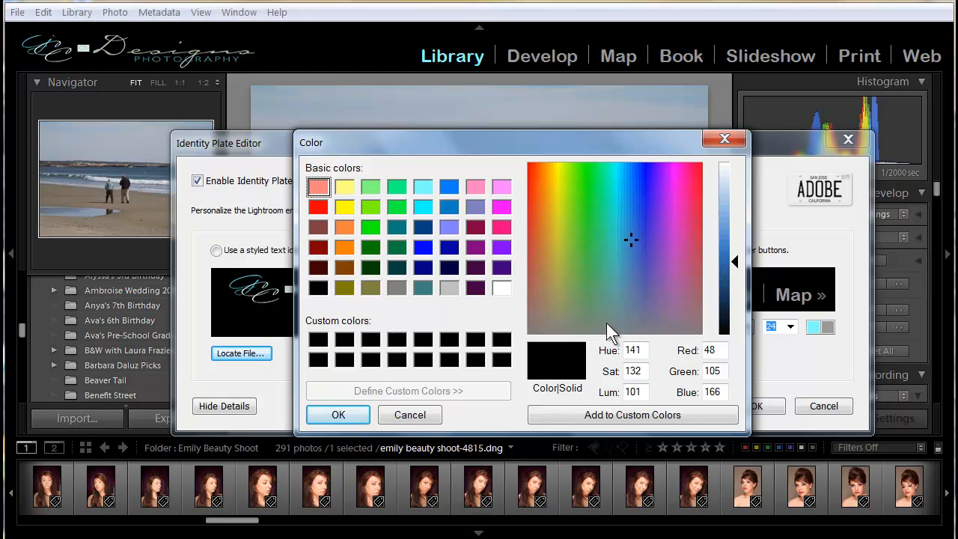
left_click(338, 415)
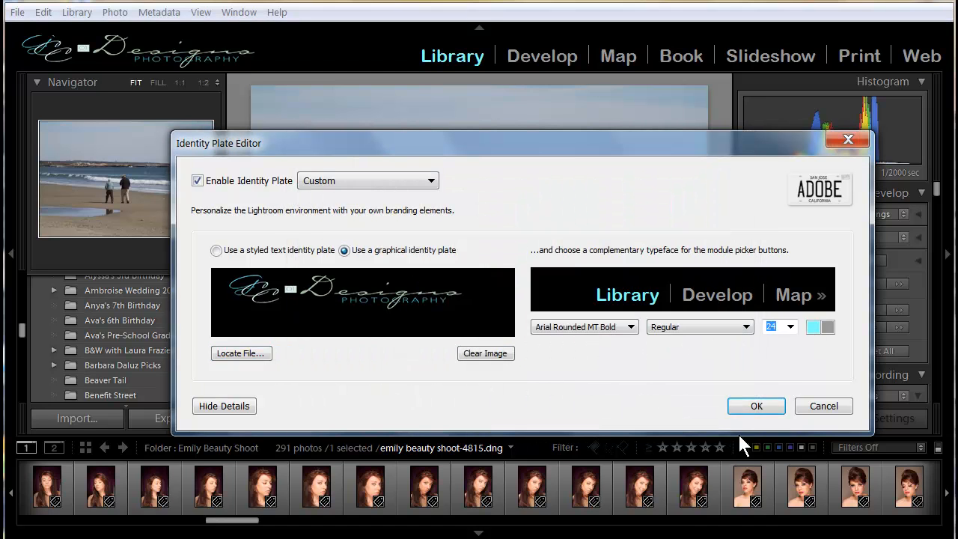
mouse_move(610, 124)
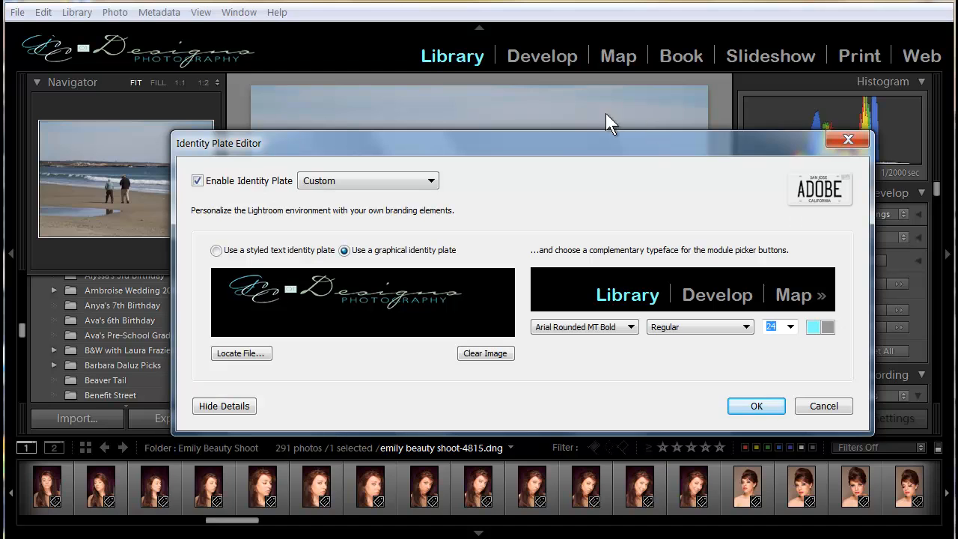
mouse_move(910, 65)
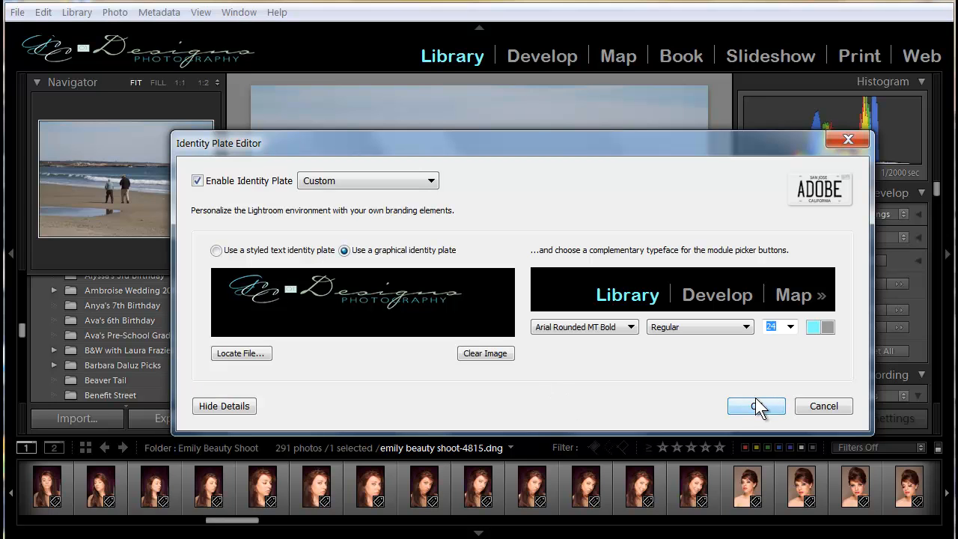
left_click(756, 406)
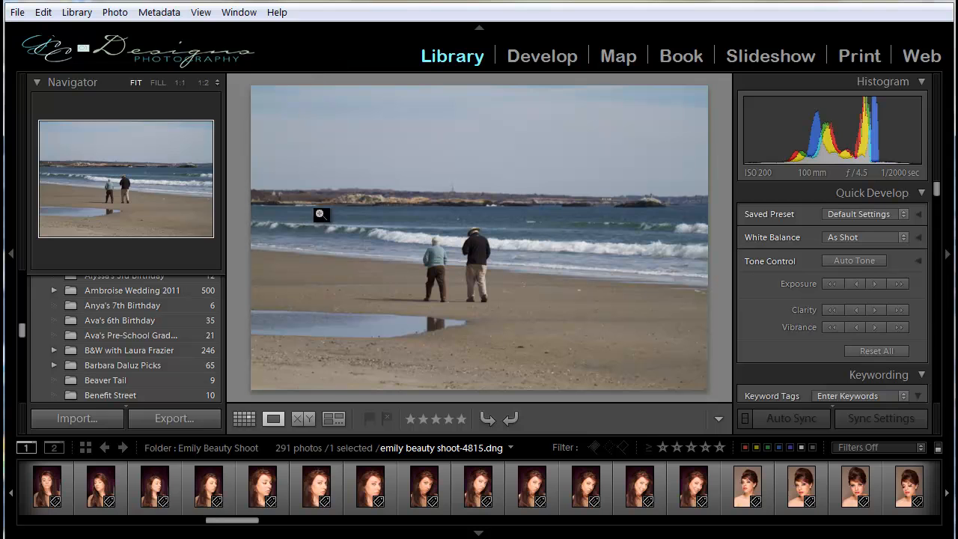
mouse_move(336, 258)
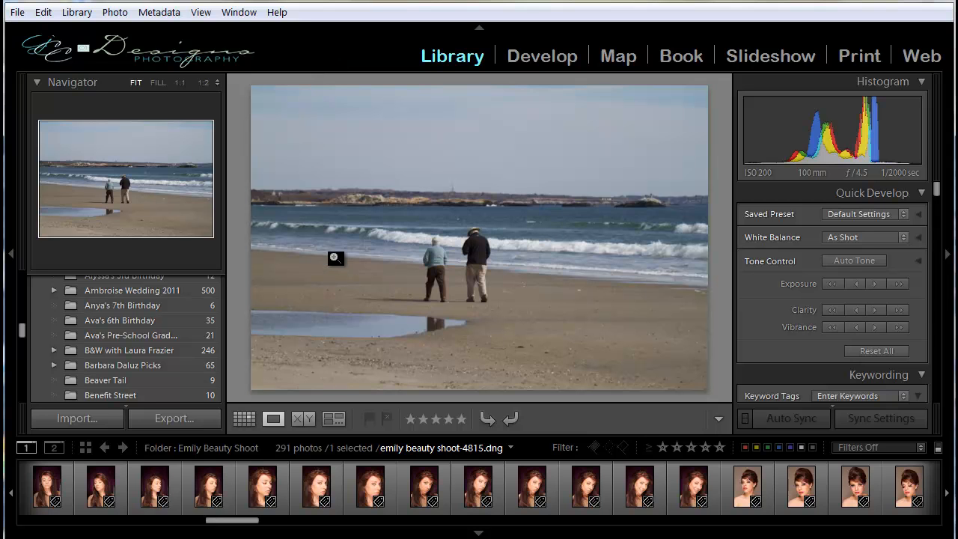
mouse_move(247, 283)
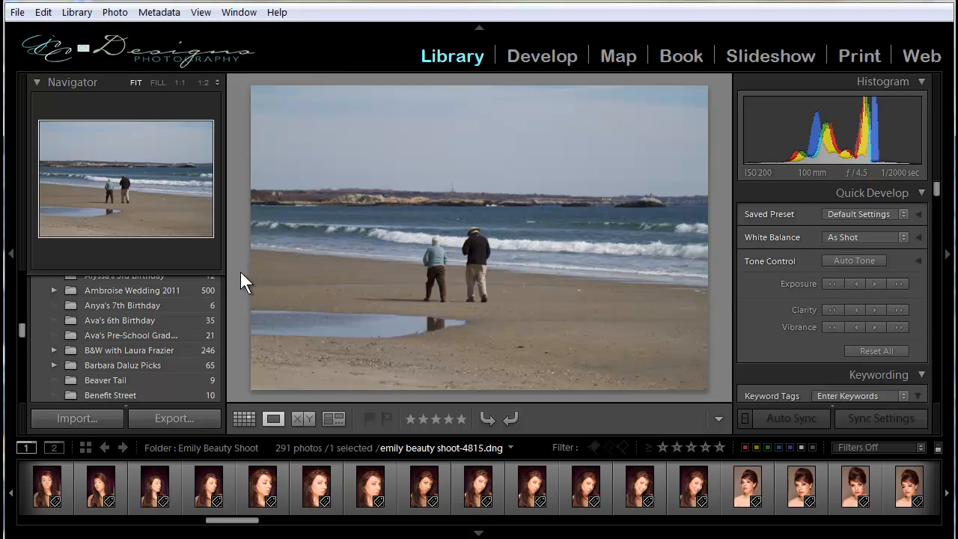